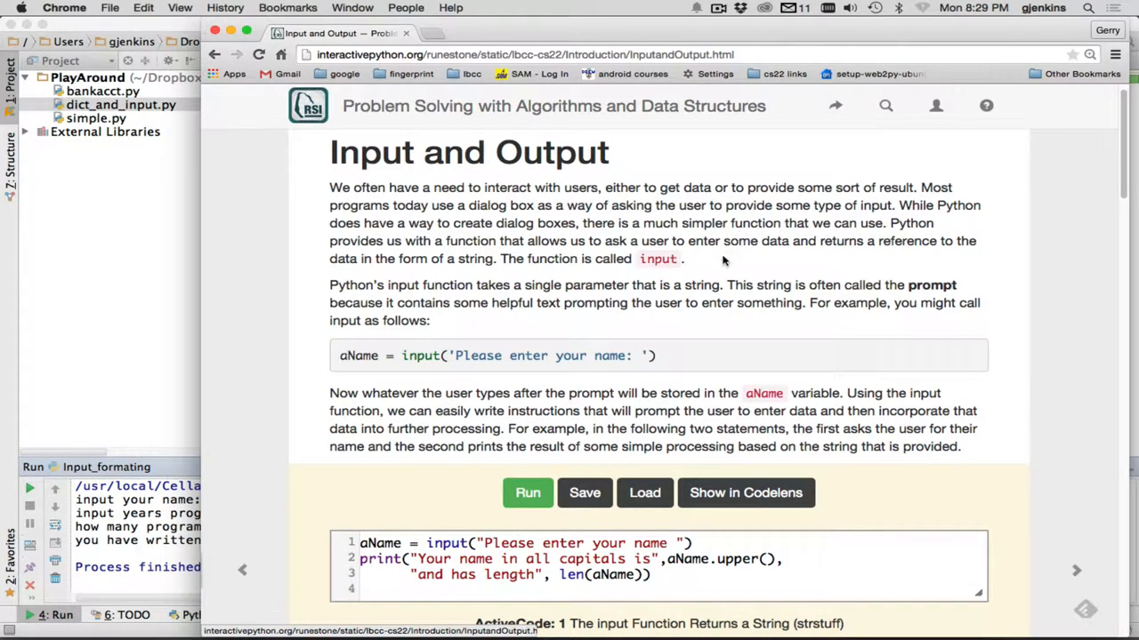
mouse_move(662, 271)
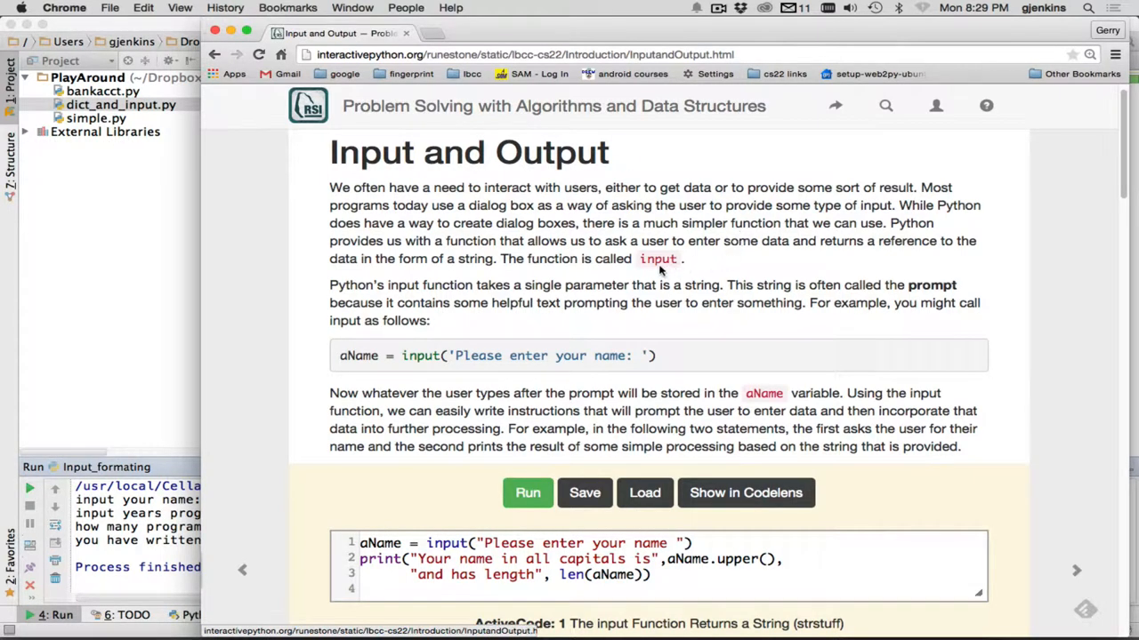
mouse_move(451, 359)
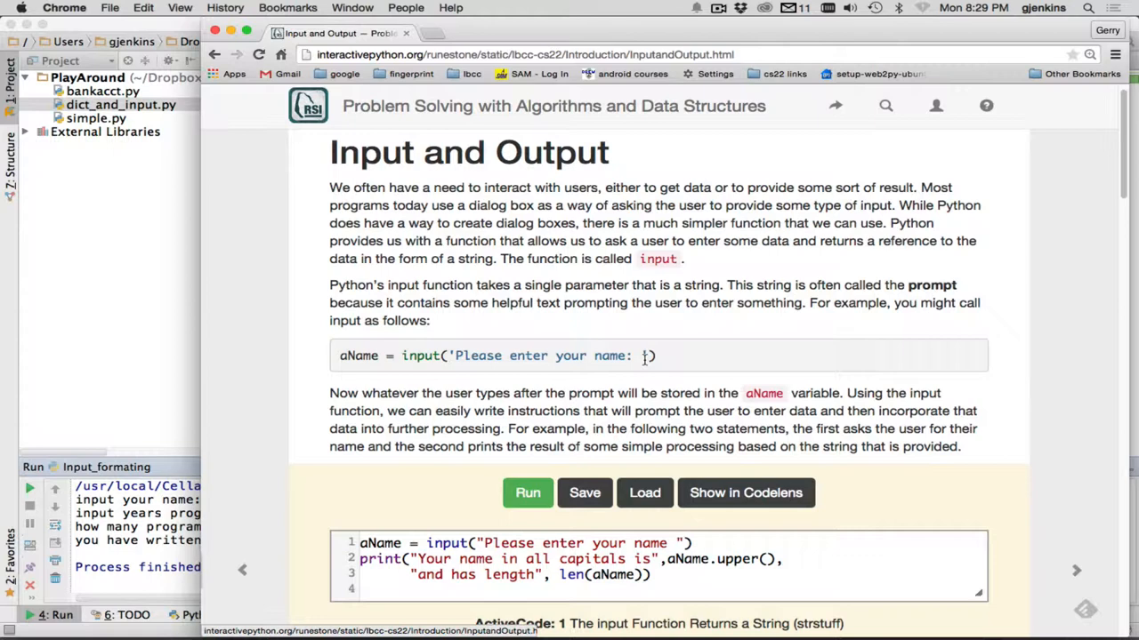
mouse_move(642, 365)
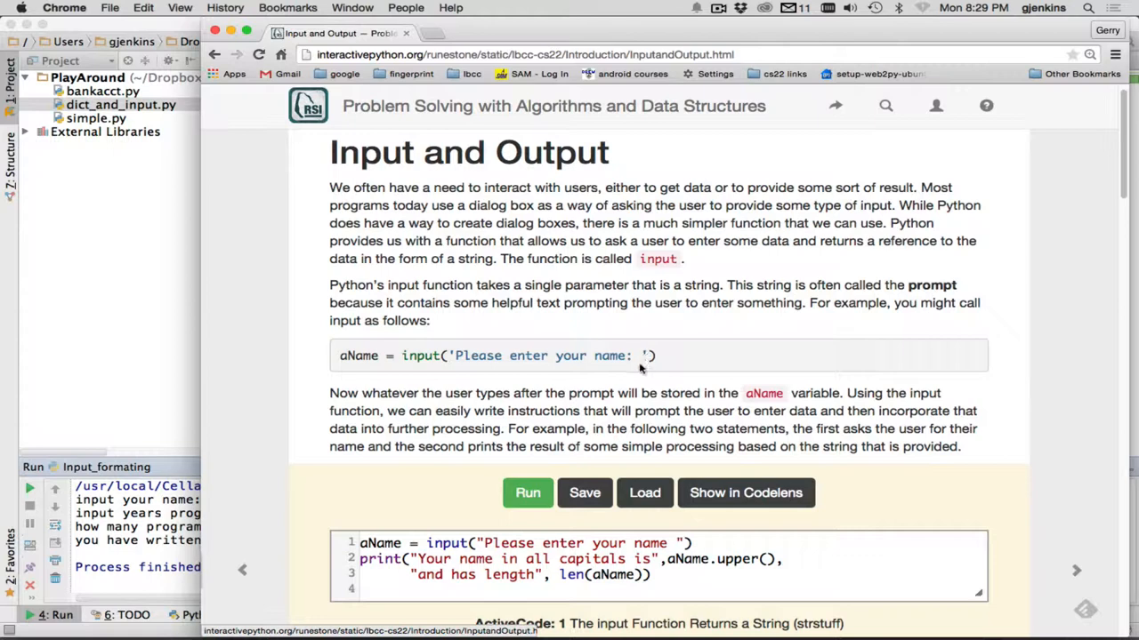
mouse_move(638, 360)
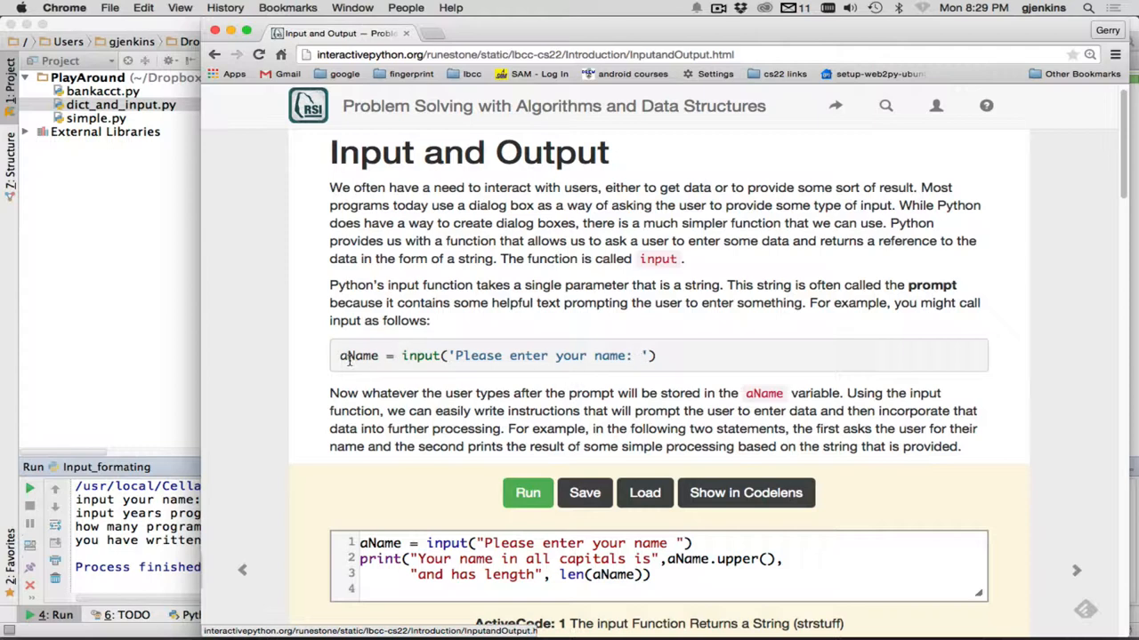
Run ActiveCode 1 and answer its name prompt with 'tom jones' to get TOM JONES, length 9.
scroll("down", 3)
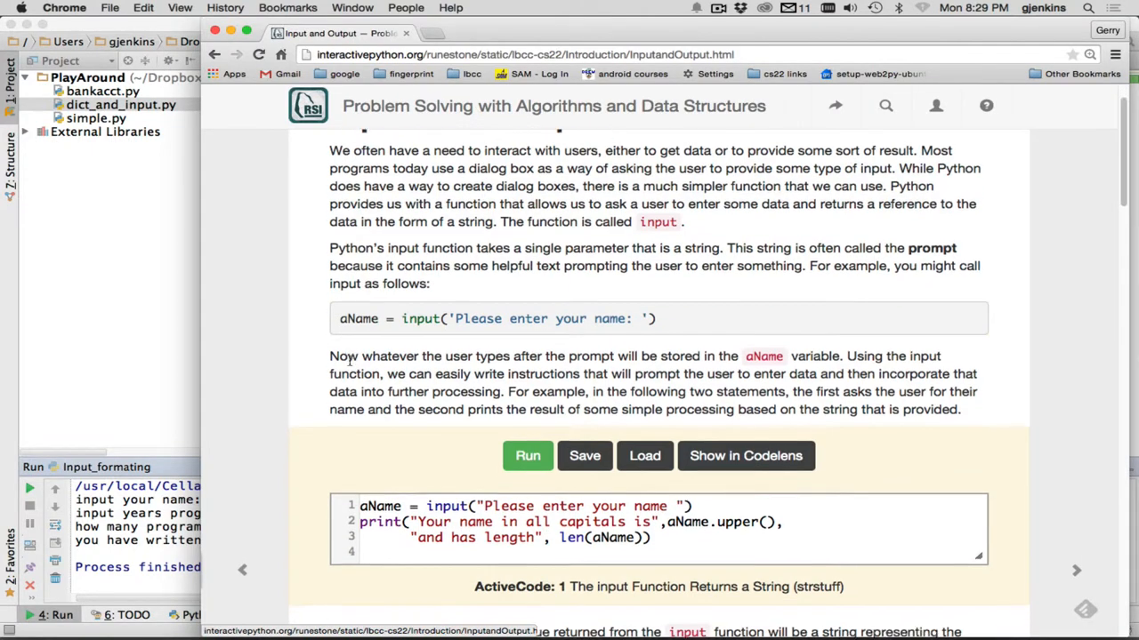
scroll("down", 3)
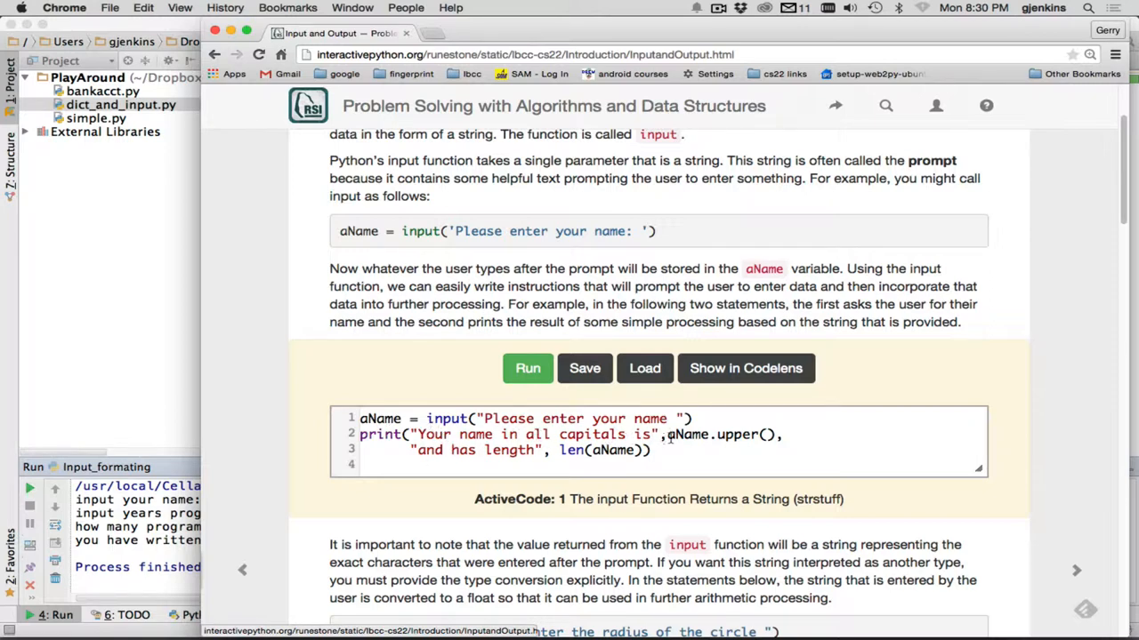
mouse_move(668, 441)
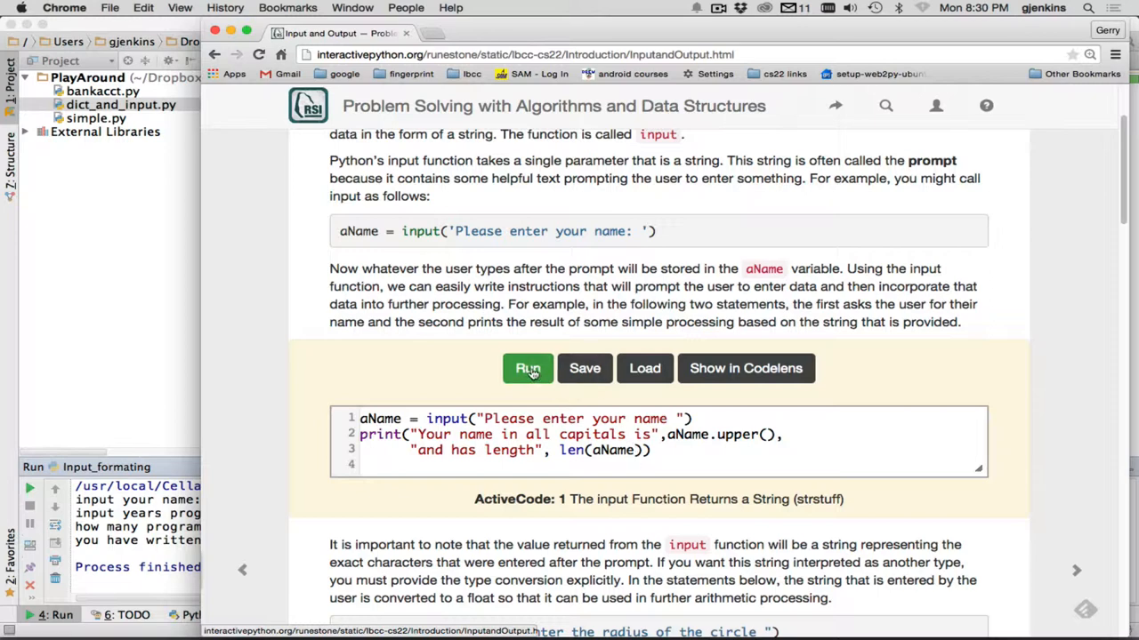
left_click(527, 368)
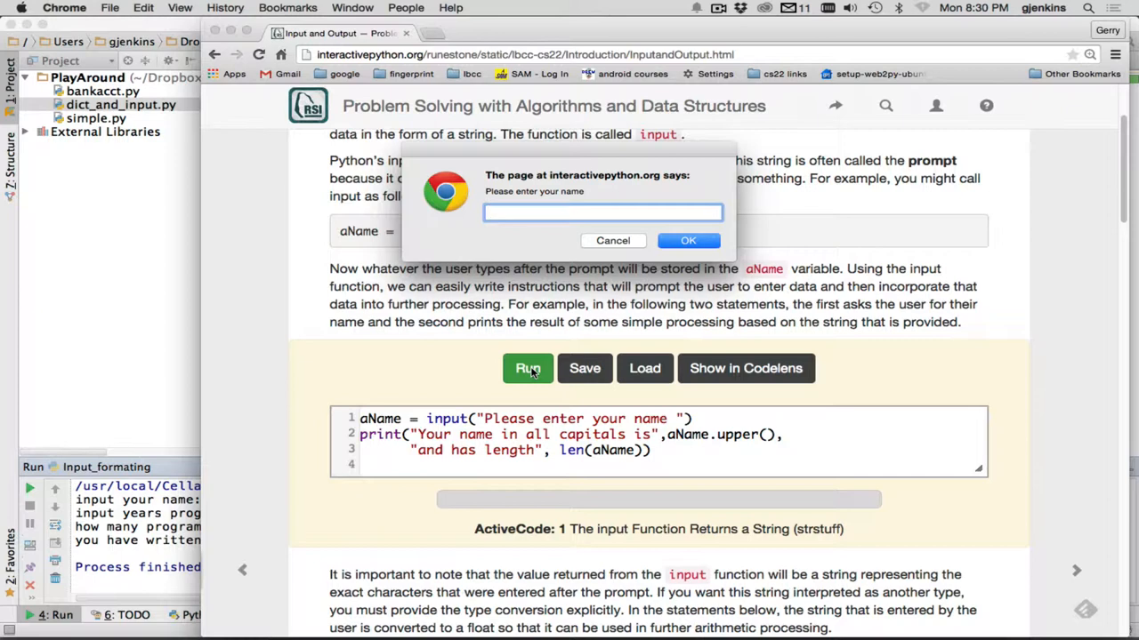
type("y")
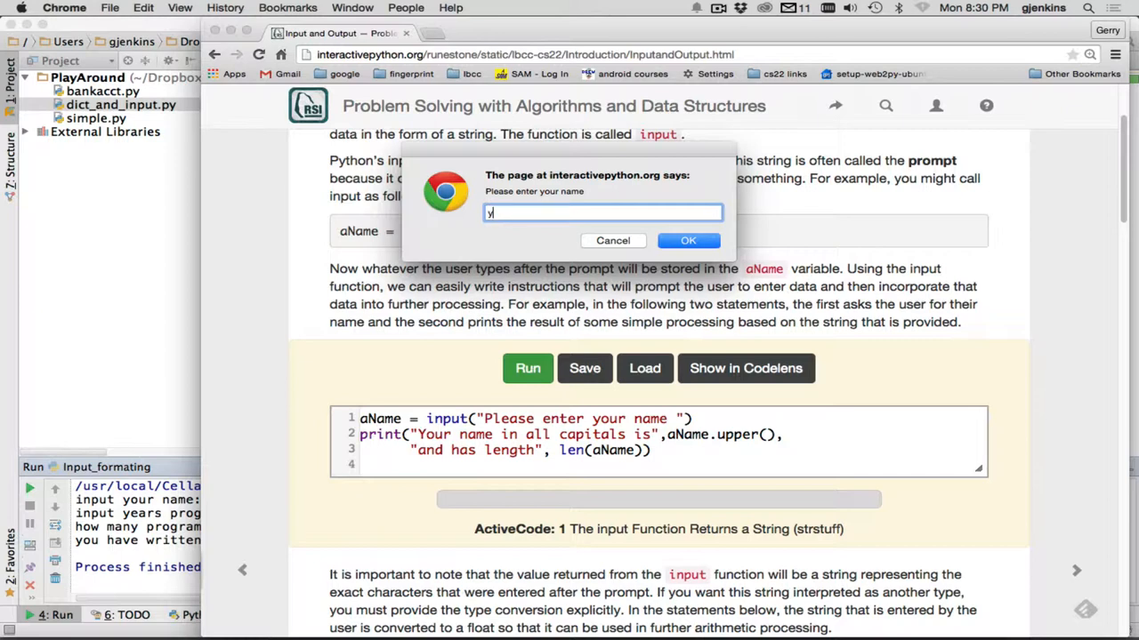
key("Backspace")
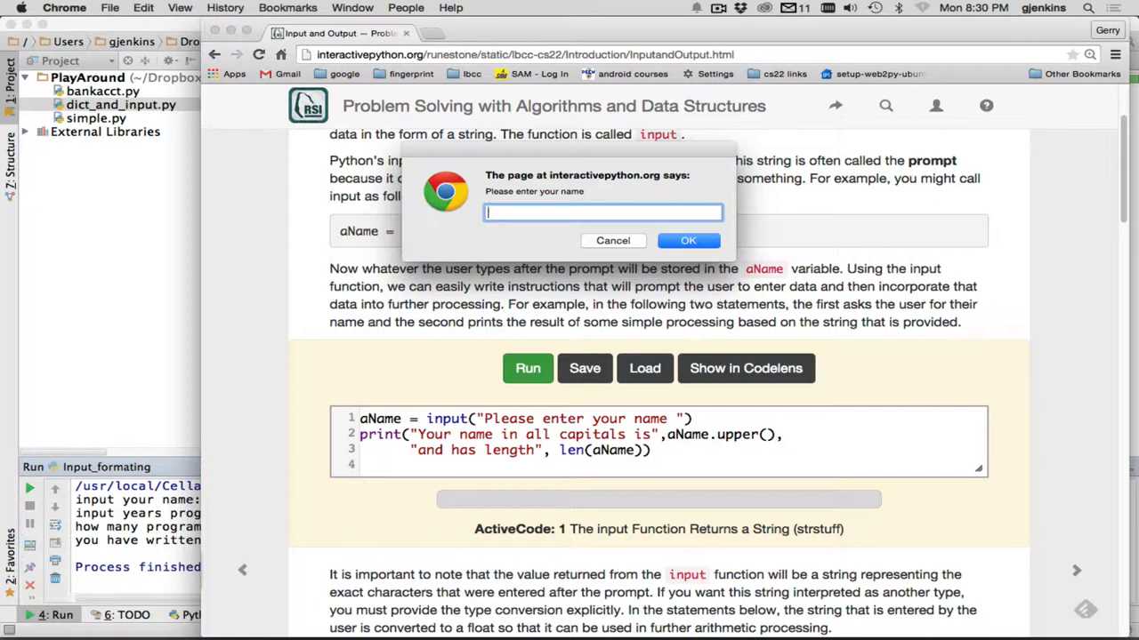
type("tom jones")
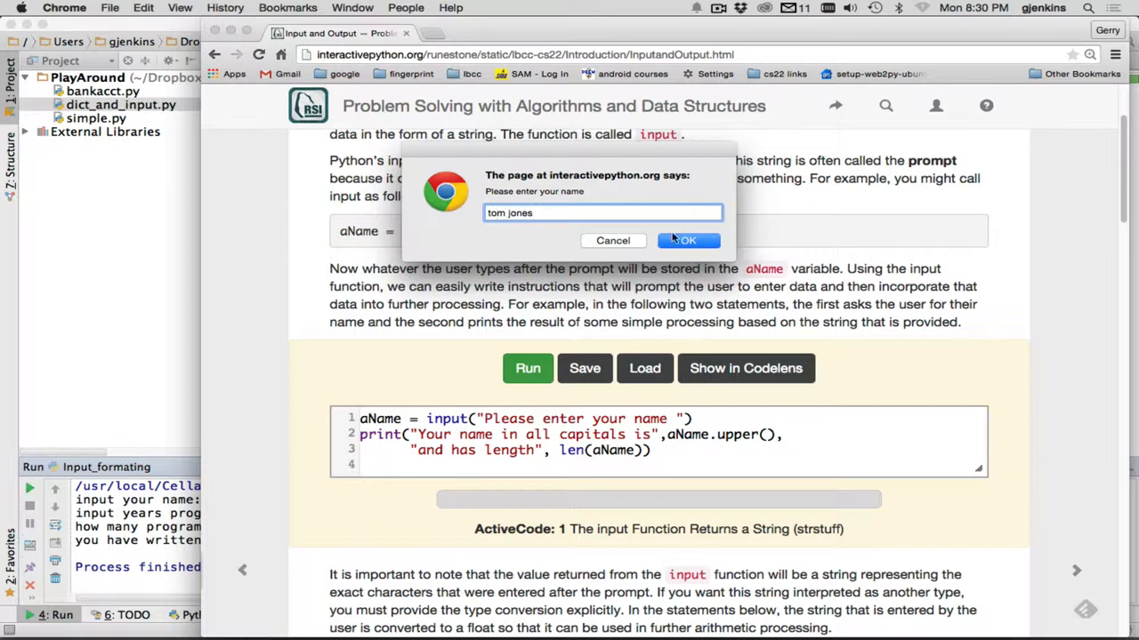
left_click(686, 240)
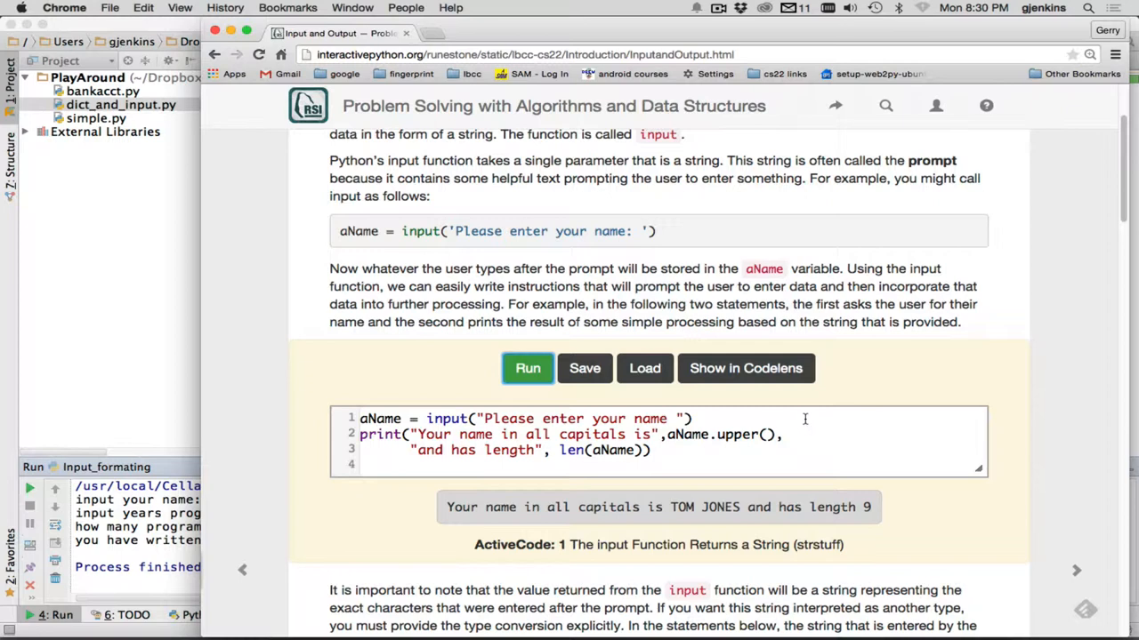
Scroll down to the circle-radius float conversion example and the start of String Formatting.
scroll("down", 3)
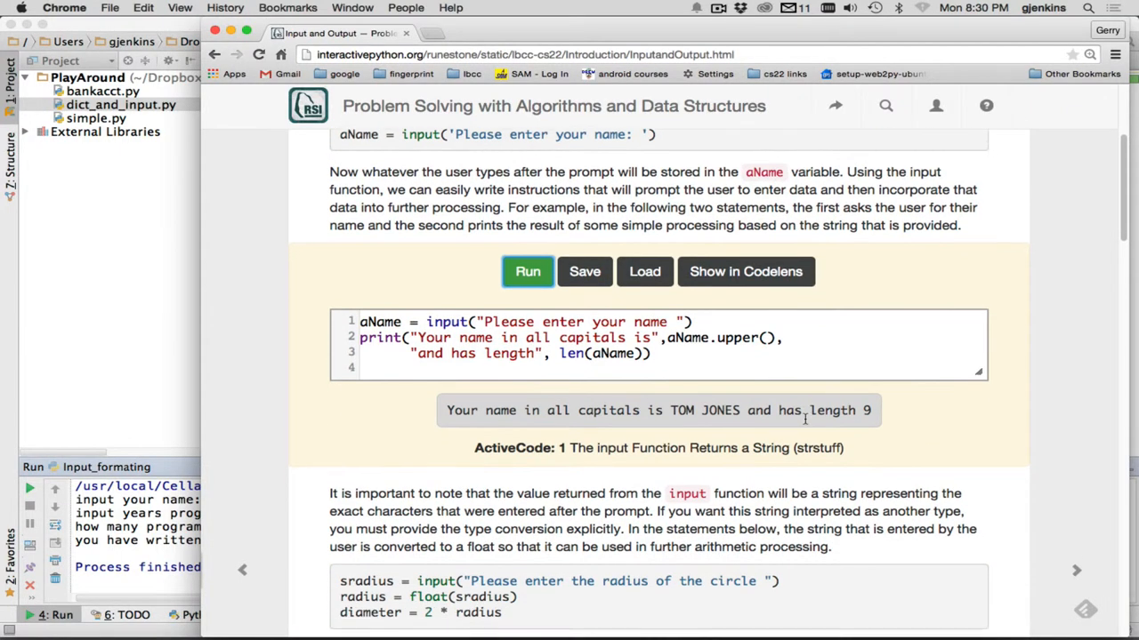
scroll("down", 3)
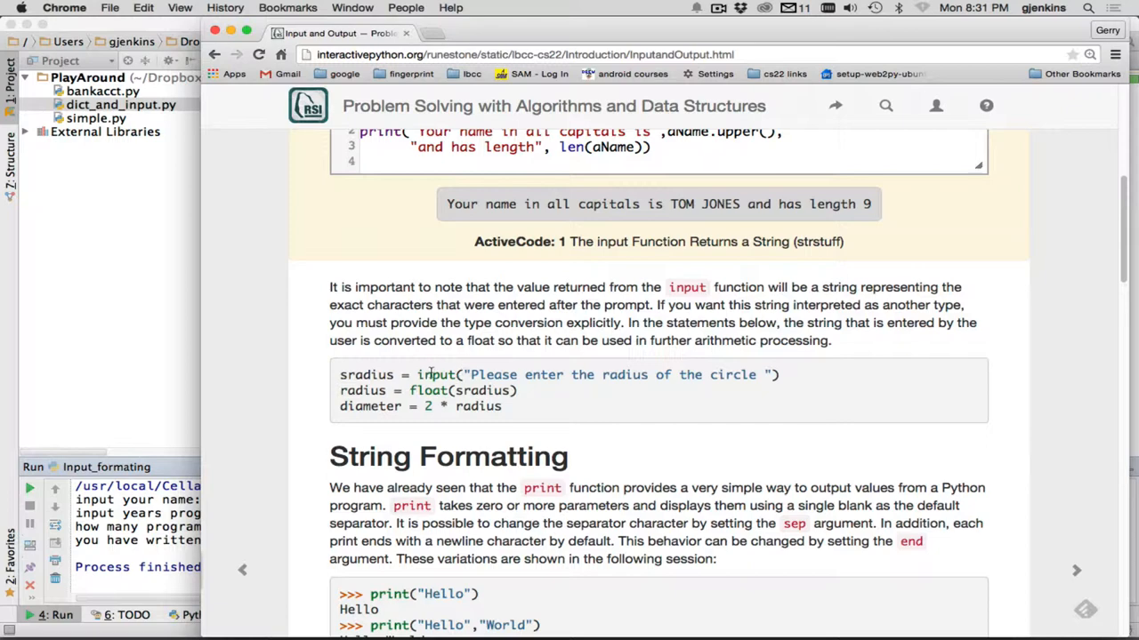
mouse_move(690, 373)
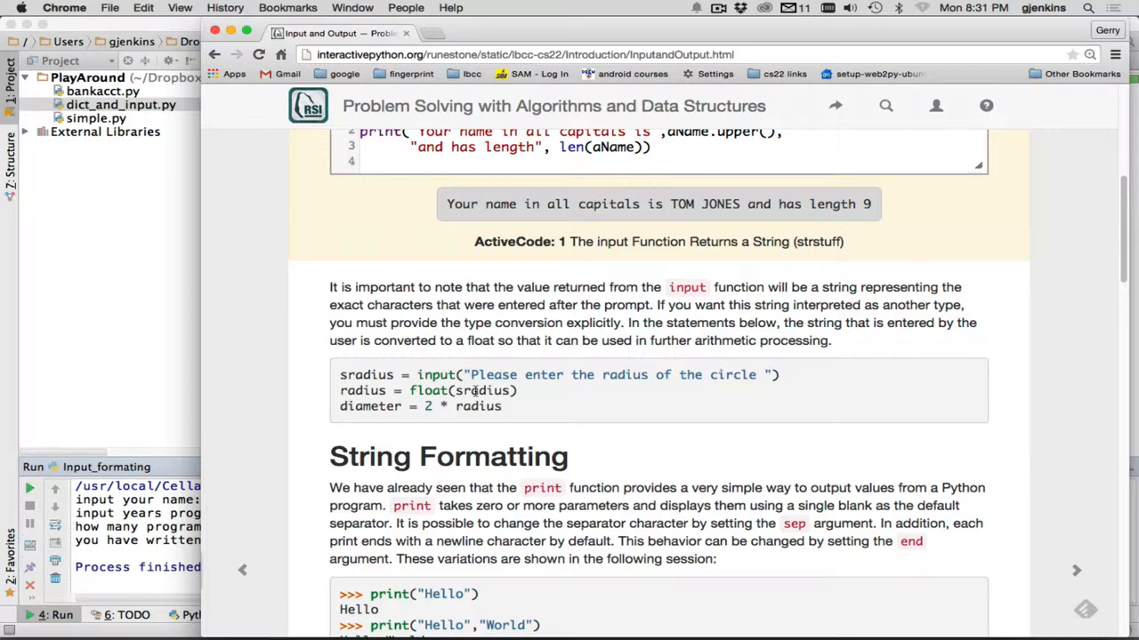
mouse_move(473, 391)
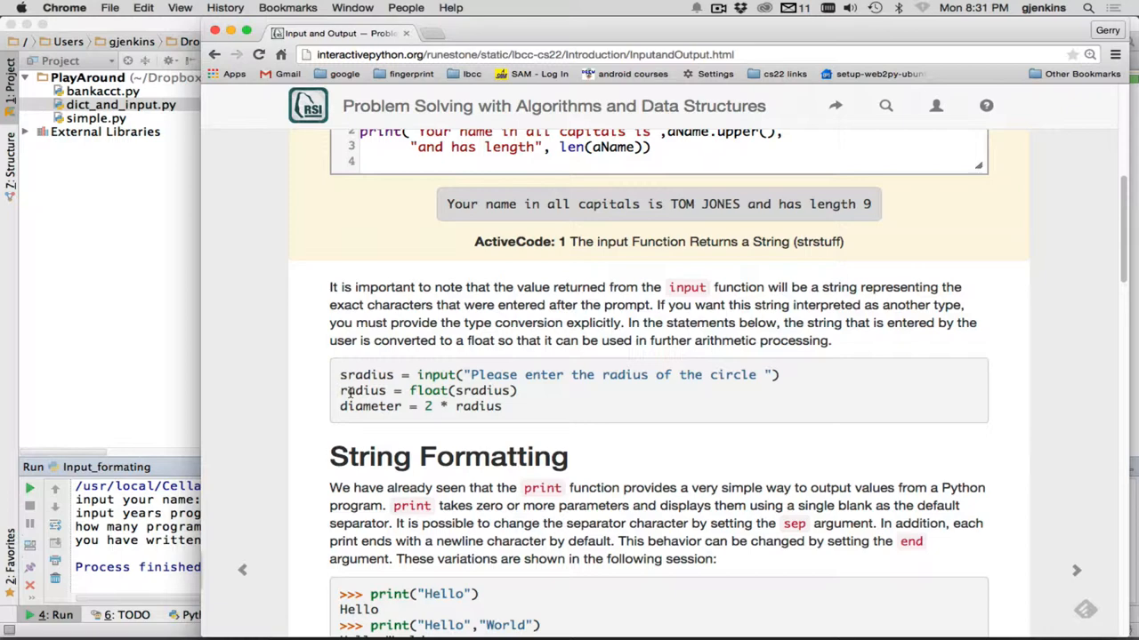
mouse_move(395, 386)
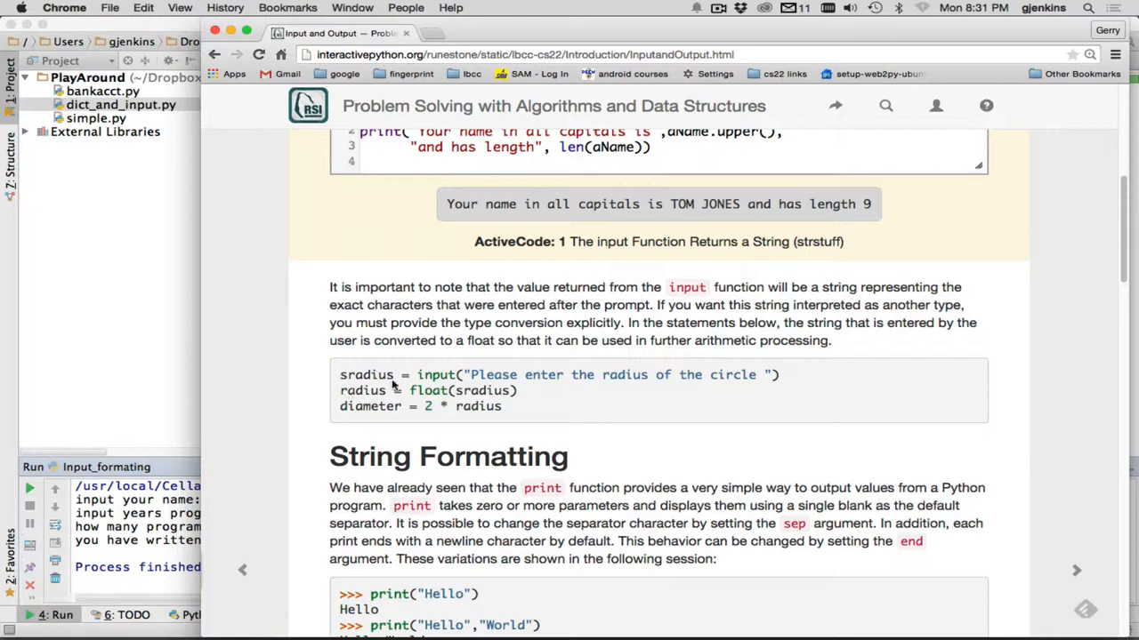
mouse_move(399, 392)
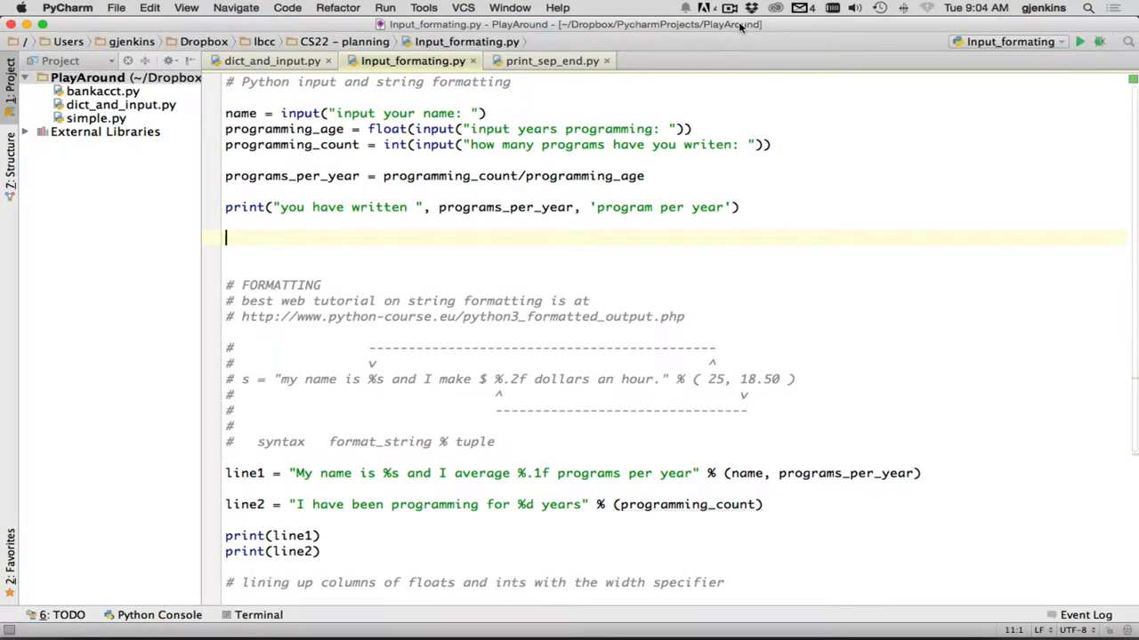
mouse_move(338, 60)
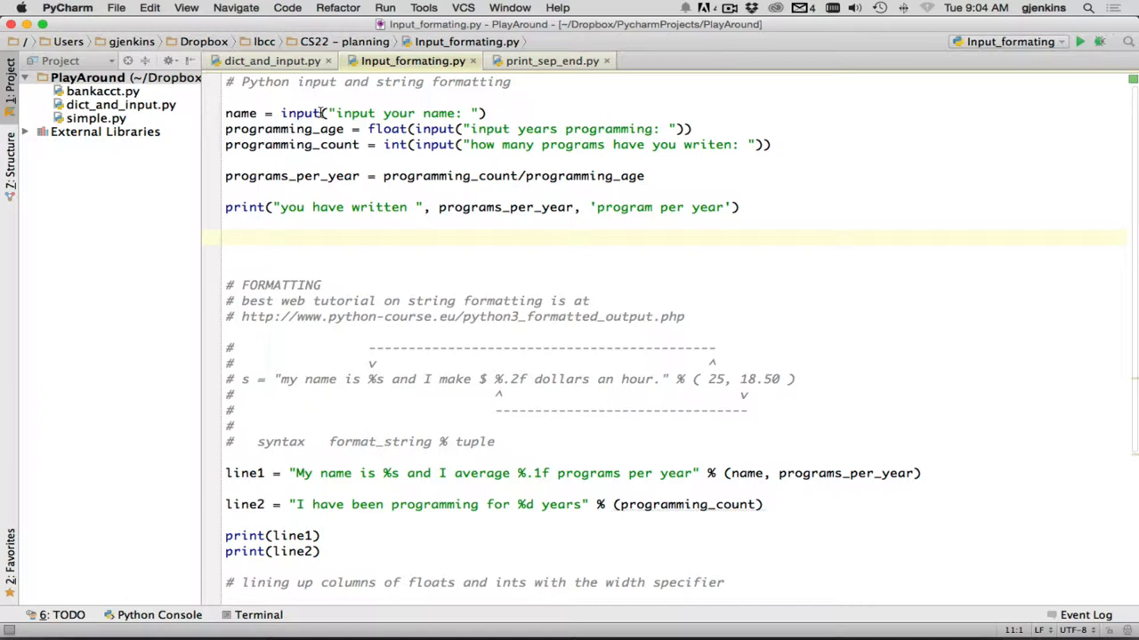
mouse_move(324, 114)
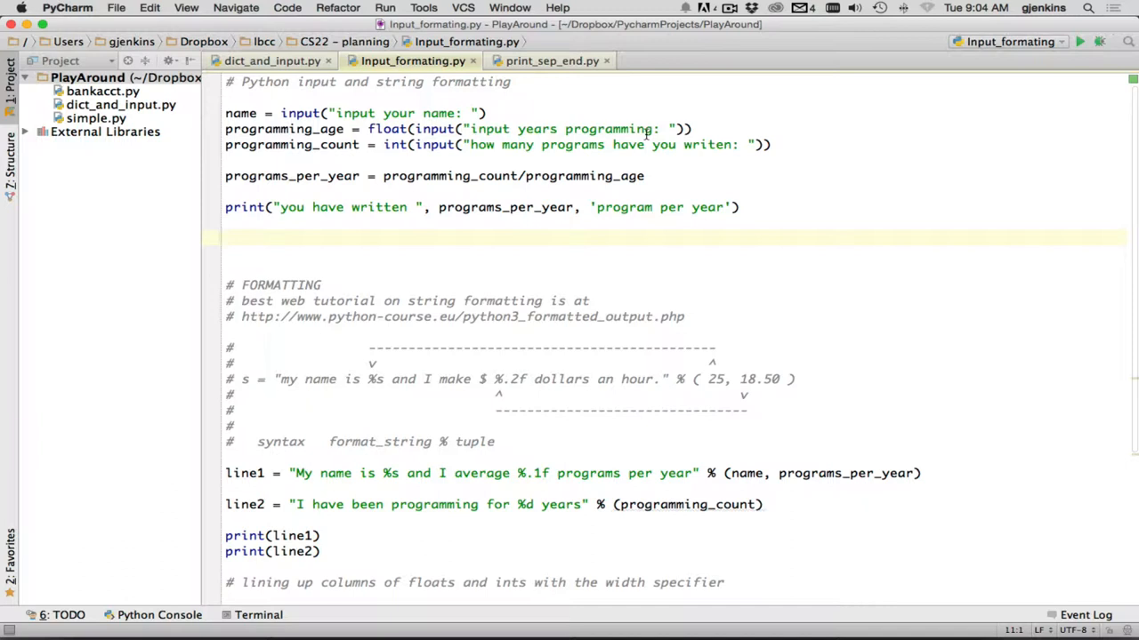
mouse_move(279, 124)
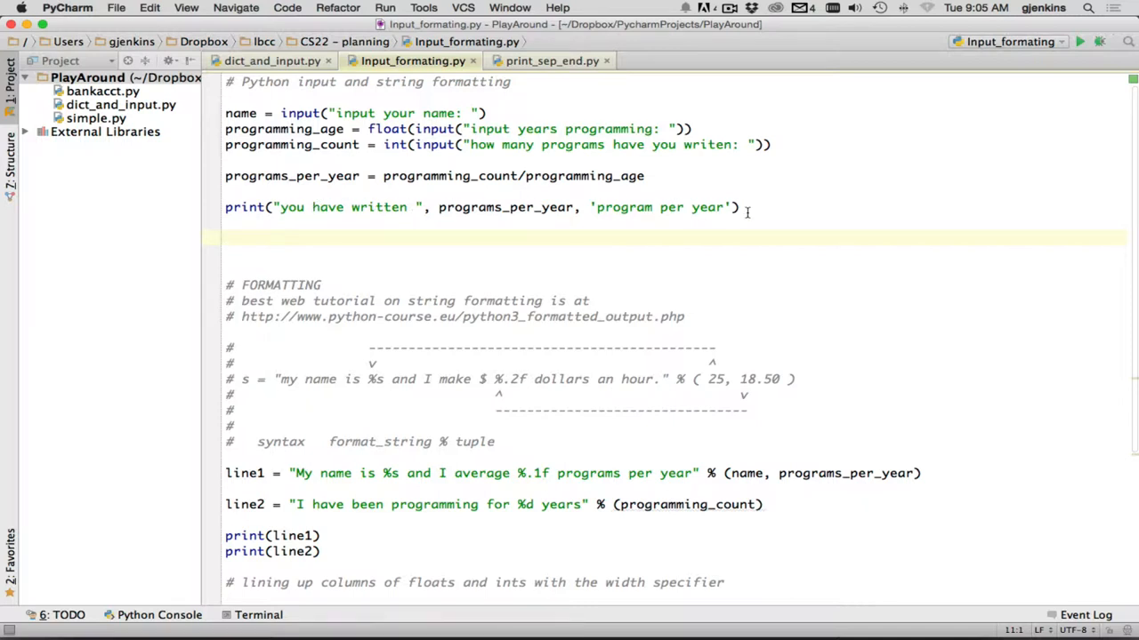
mouse_move(506, 206)
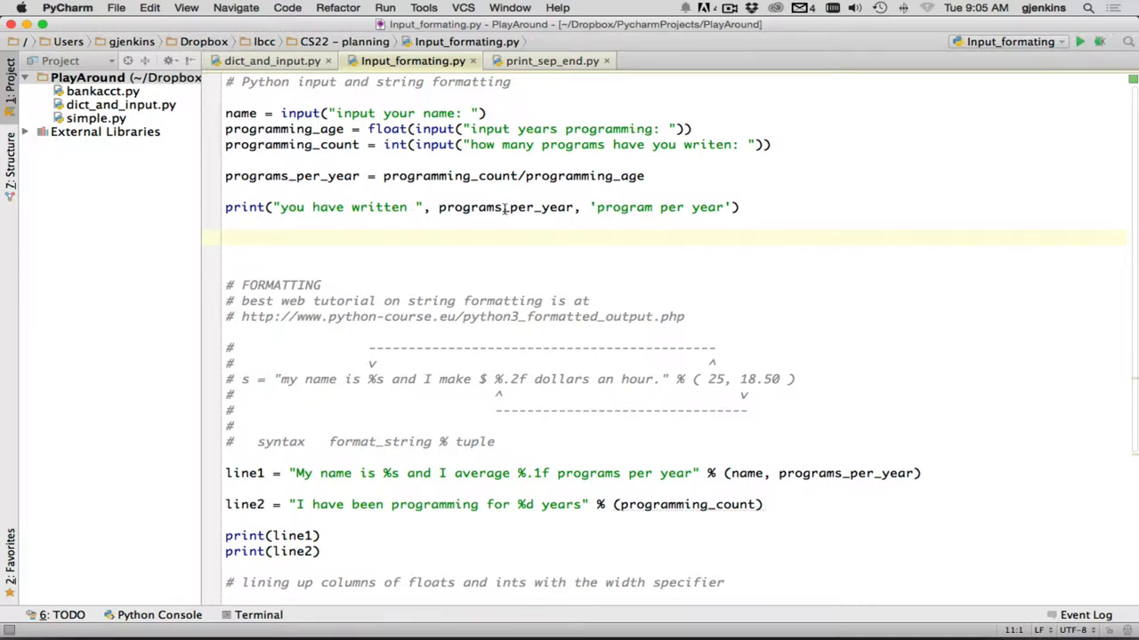
End the script with exit() and run 'input_formatting'.
type("ex")
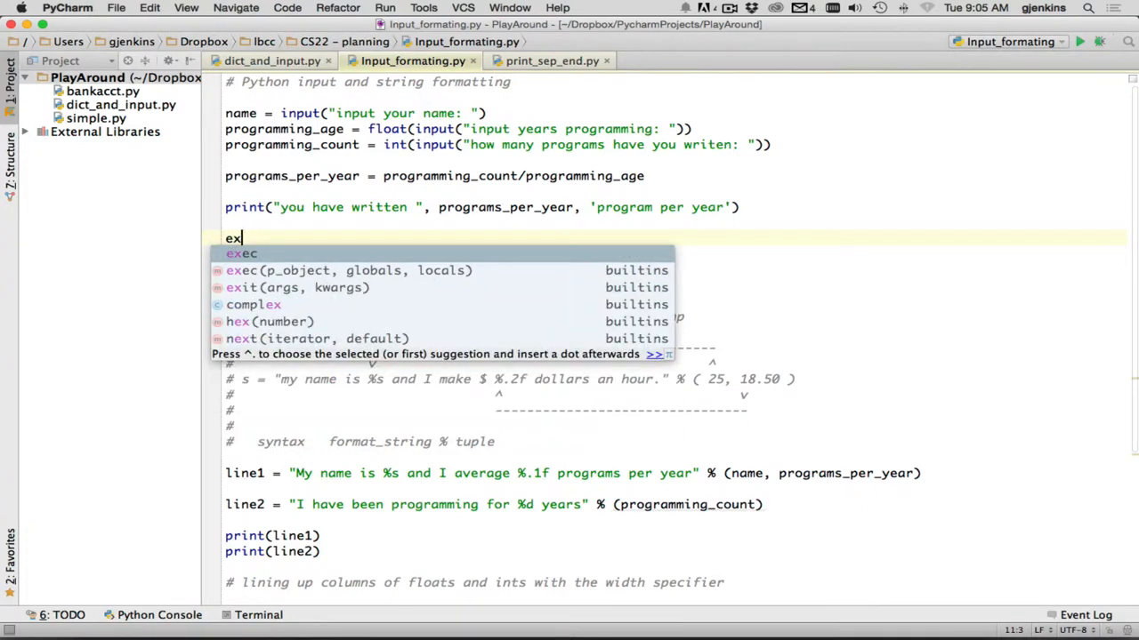
type("it")
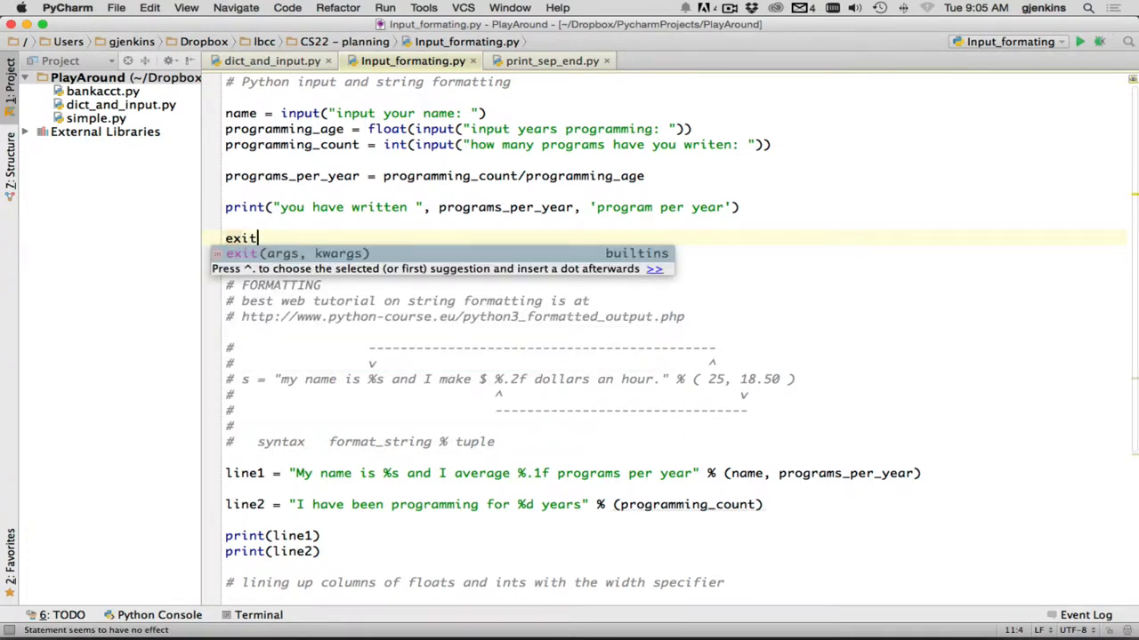
type("()")
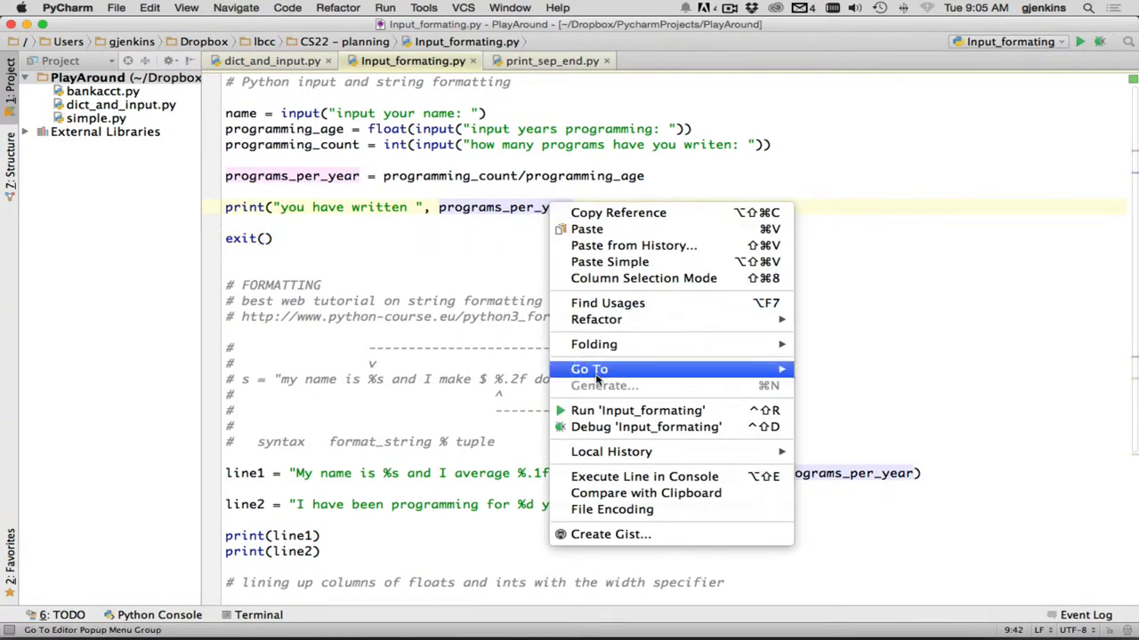
mouse_move(644, 427)
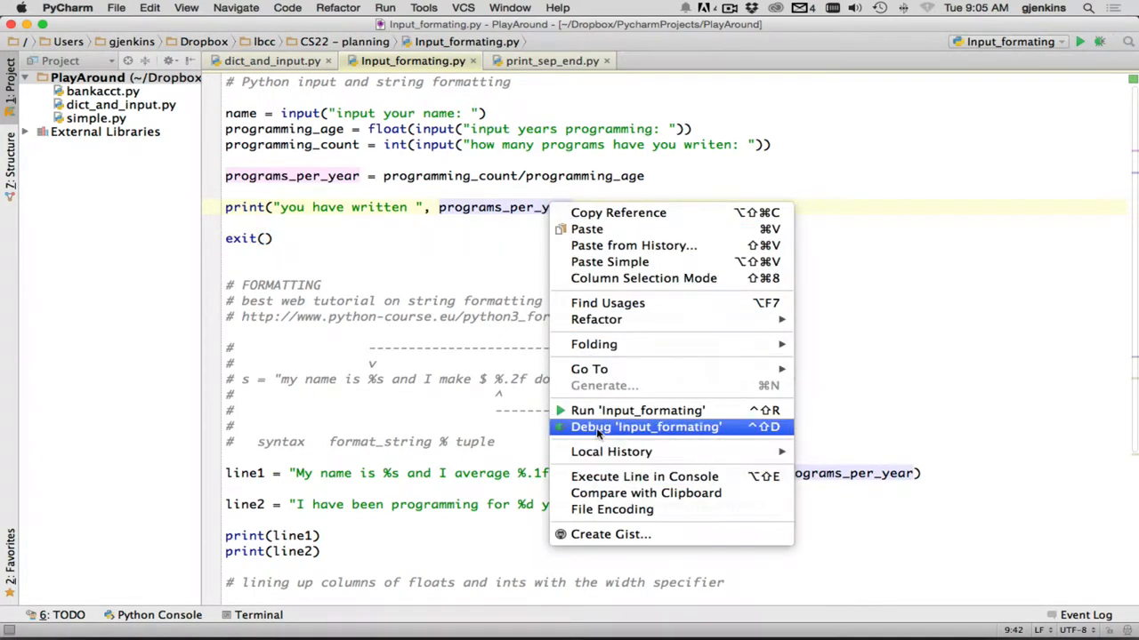
left_click(637, 409)
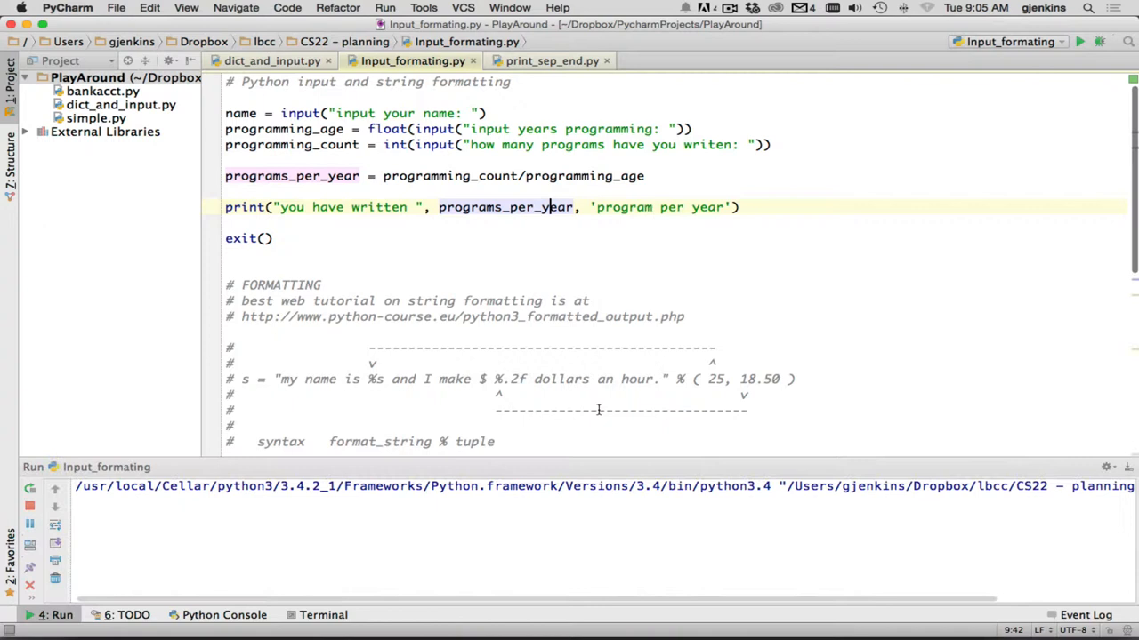
Answer the console prompts Joe, 3 and 19, yielding 6.333… program per year.
left_click(28, 615)
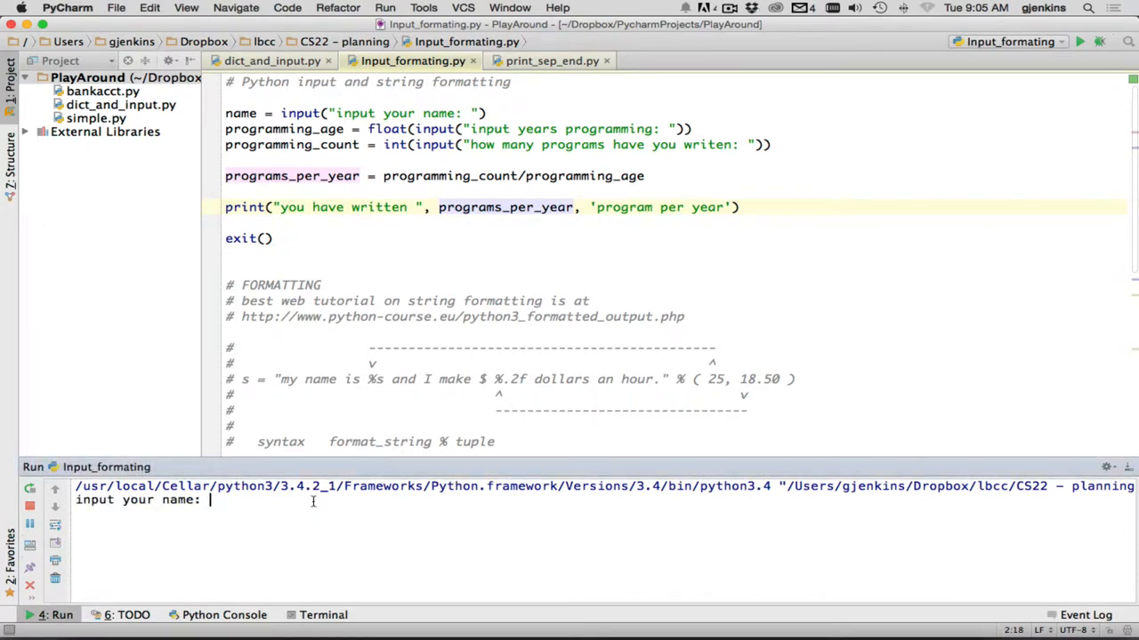
type("Joe")
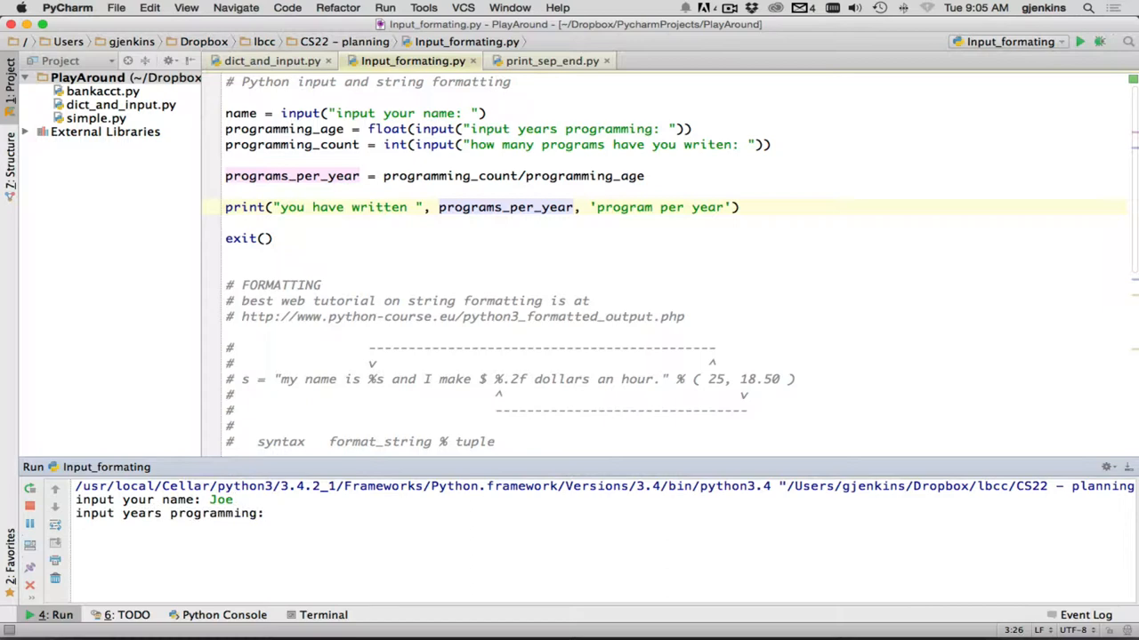
type("3")
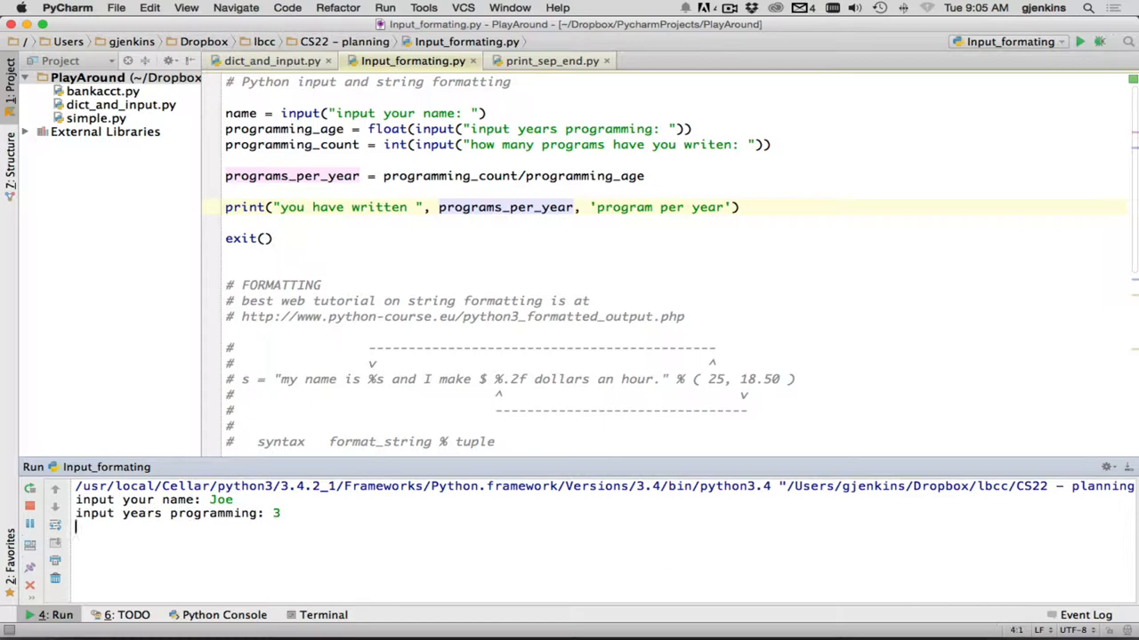
type("19")
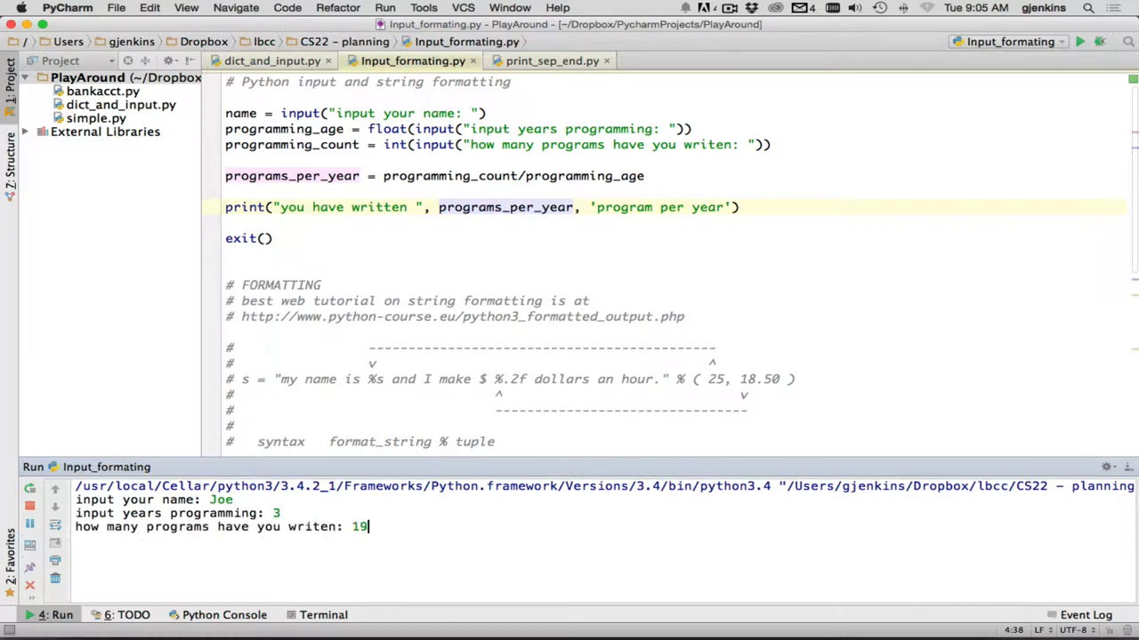
key("enter")
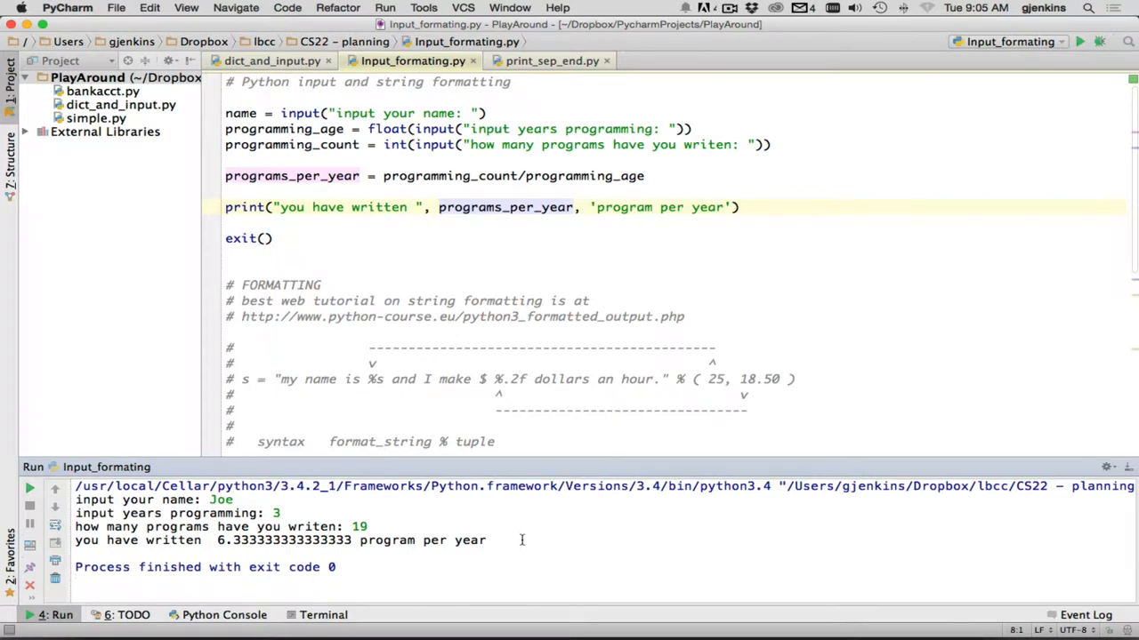
key("cmd+tab")
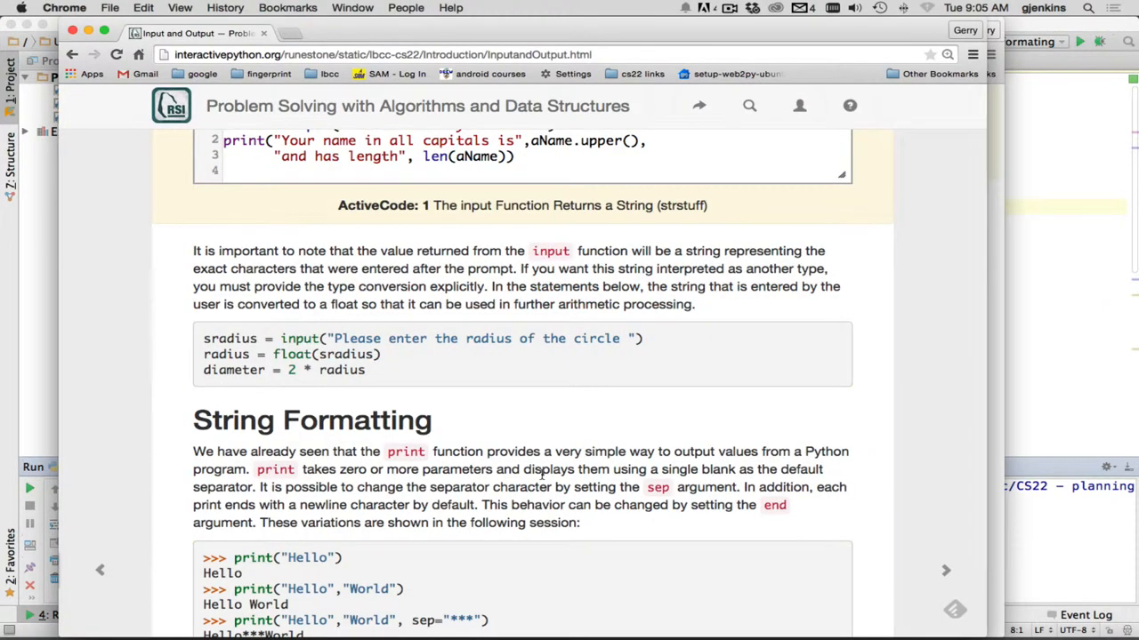
Scroll down to the String Formatting section with the print sep and end examples.
scroll("down", 3)
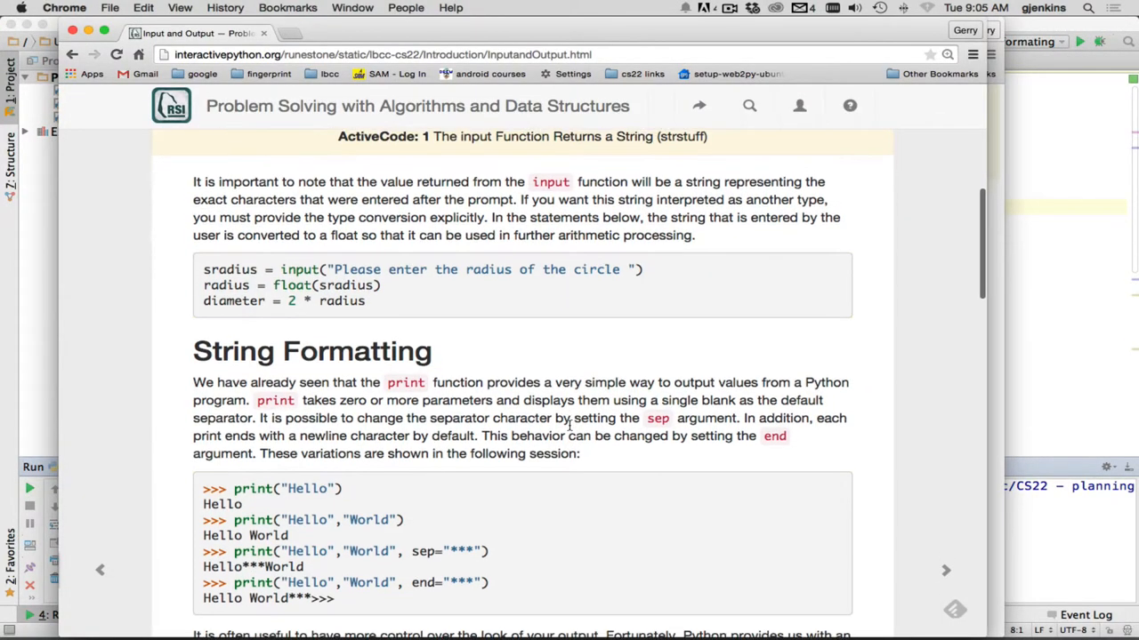
scroll("down", 3)
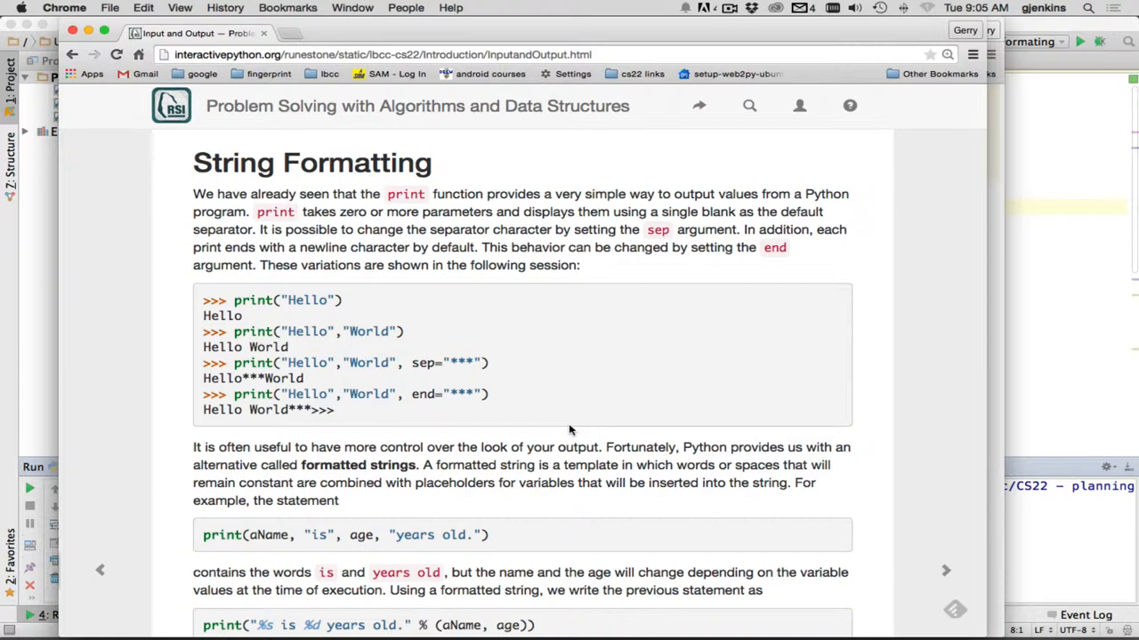
mouse_move(260, 295)
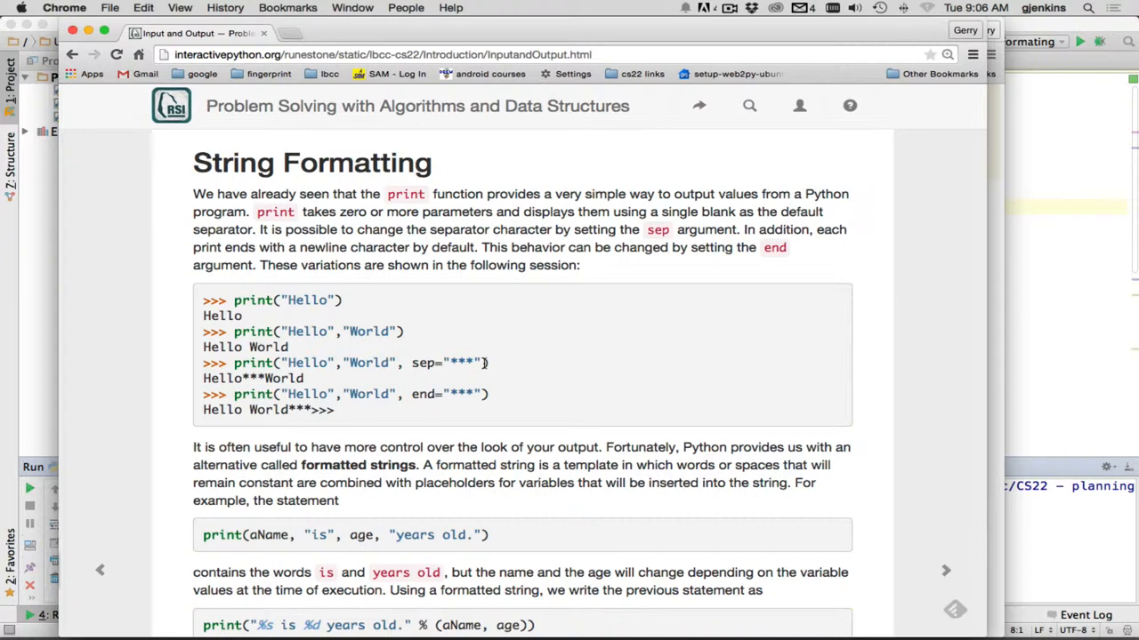
mouse_move(424, 363)
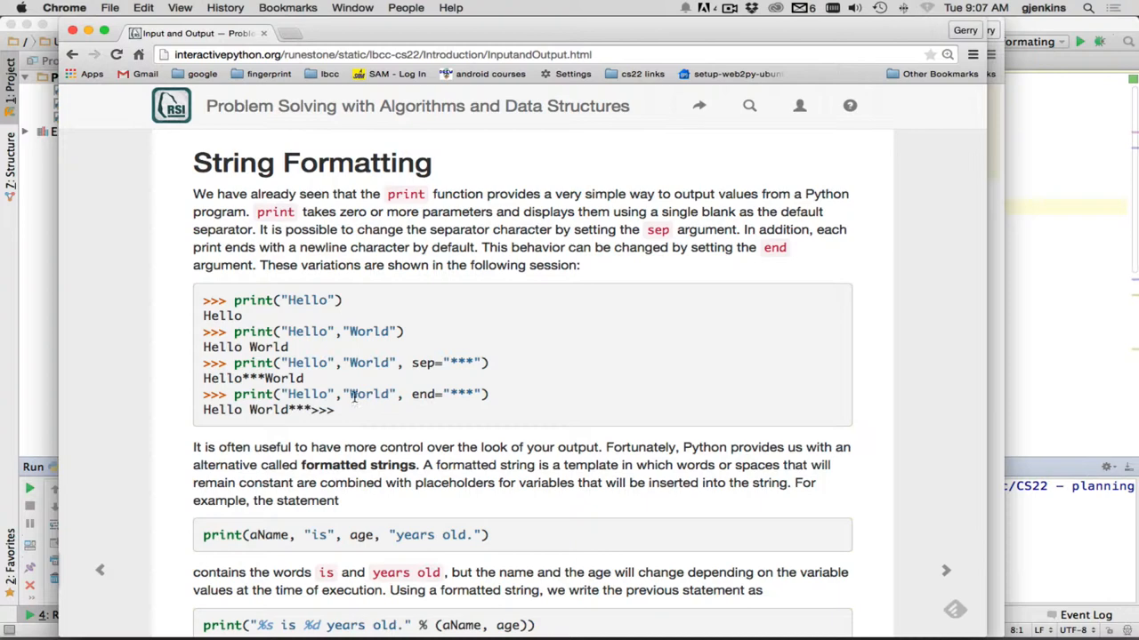
mouse_move(435, 395)
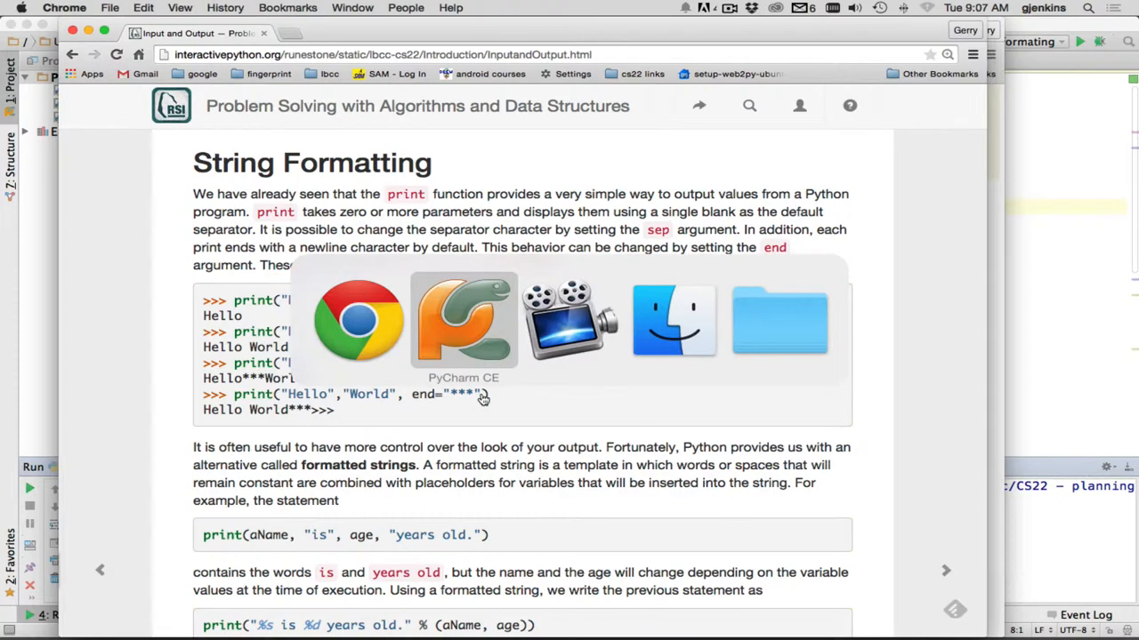
Run print_sep_end.py in PyCharm, outputting 'Joe, Tom, Sally, Kim' and 'joe tom sam end'.
left_click(462, 321)
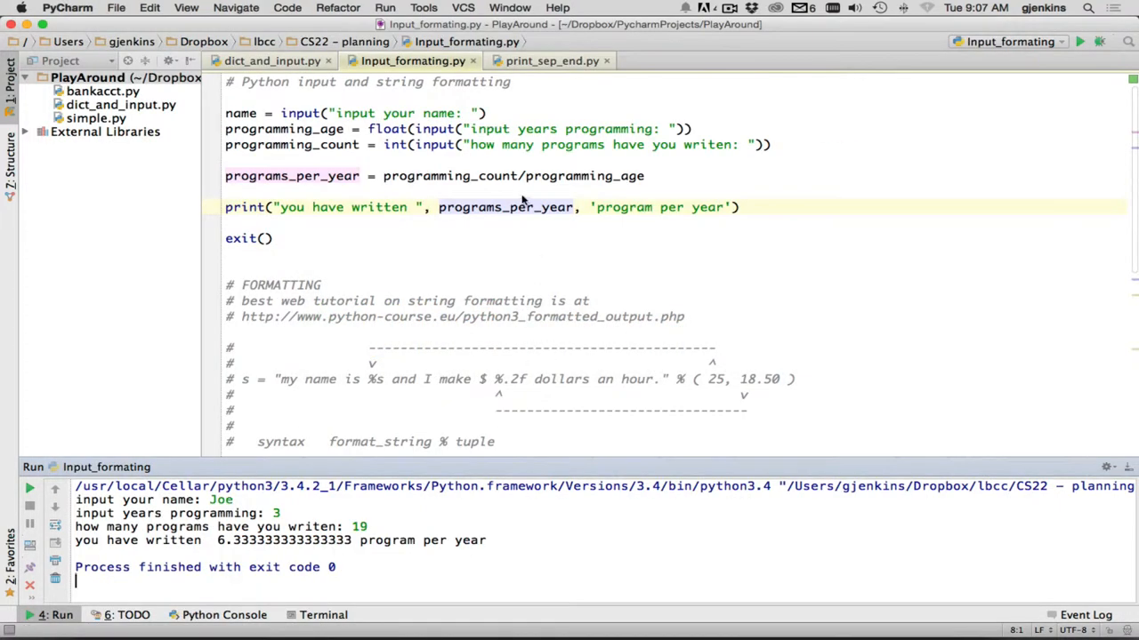
left_click(552, 60)
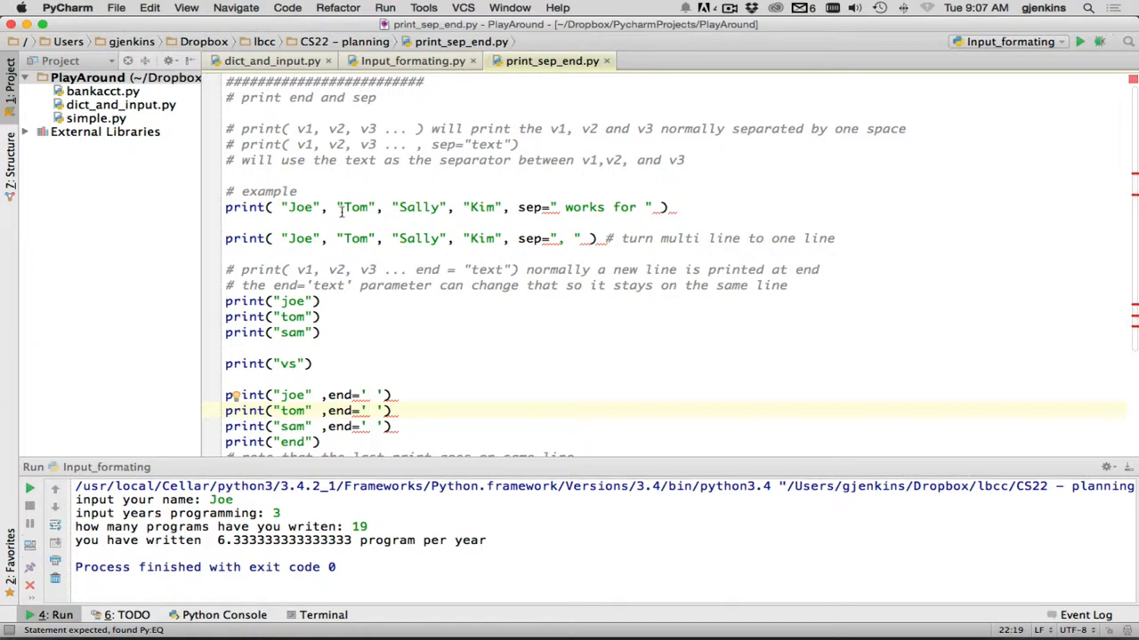
mouse_move(537, 207)
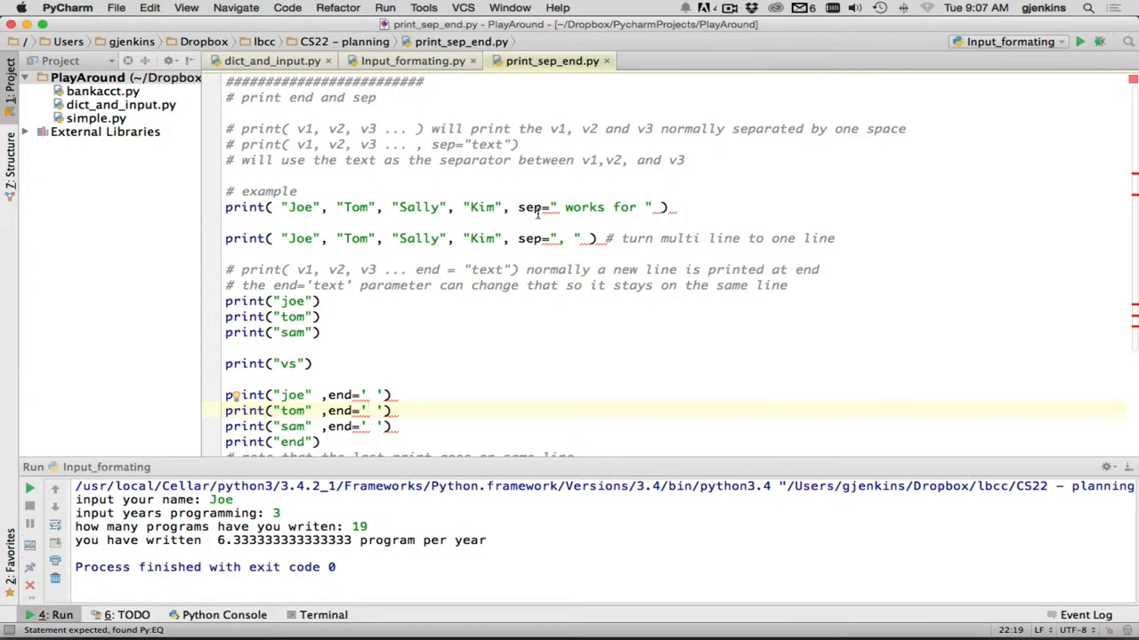
mouse_move(658, 206)
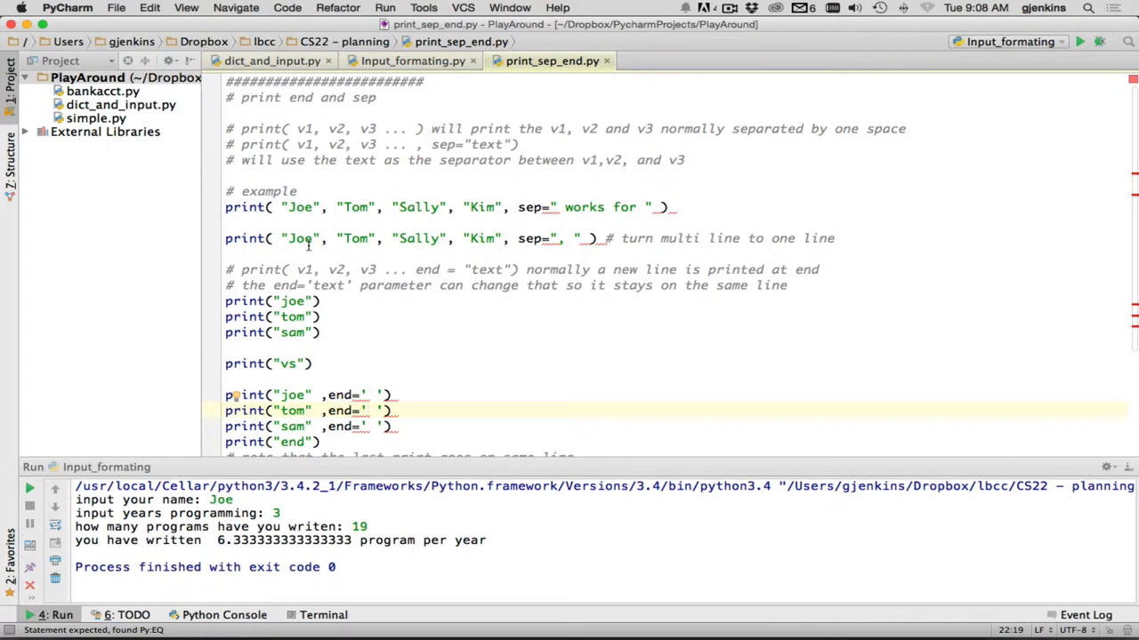
mouse_move(516, 256)
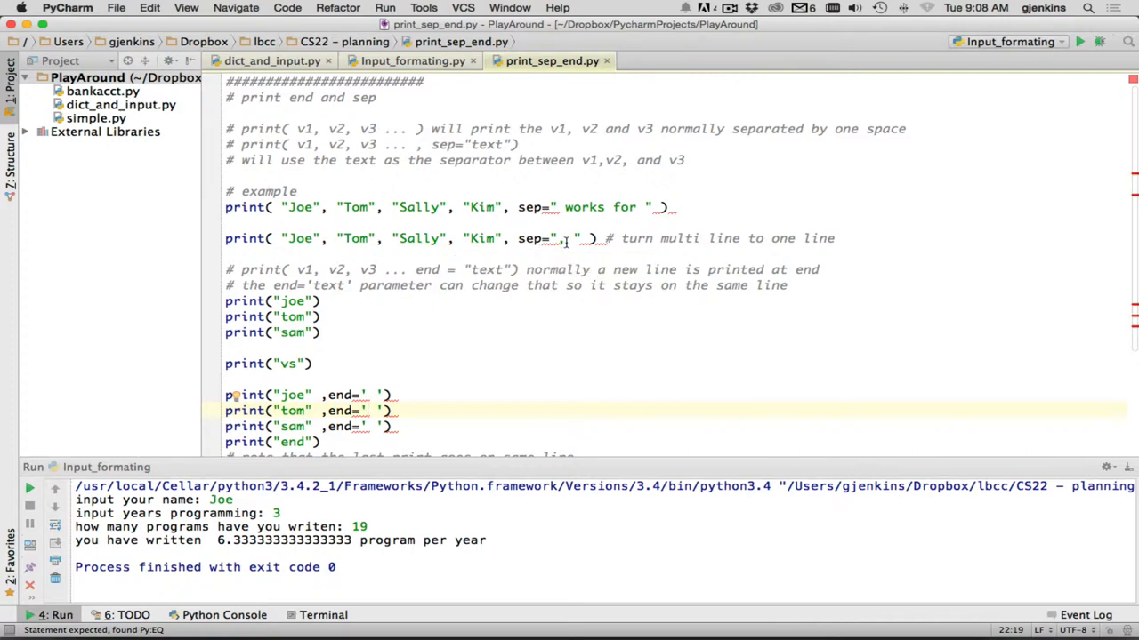
scroll("down", 3)
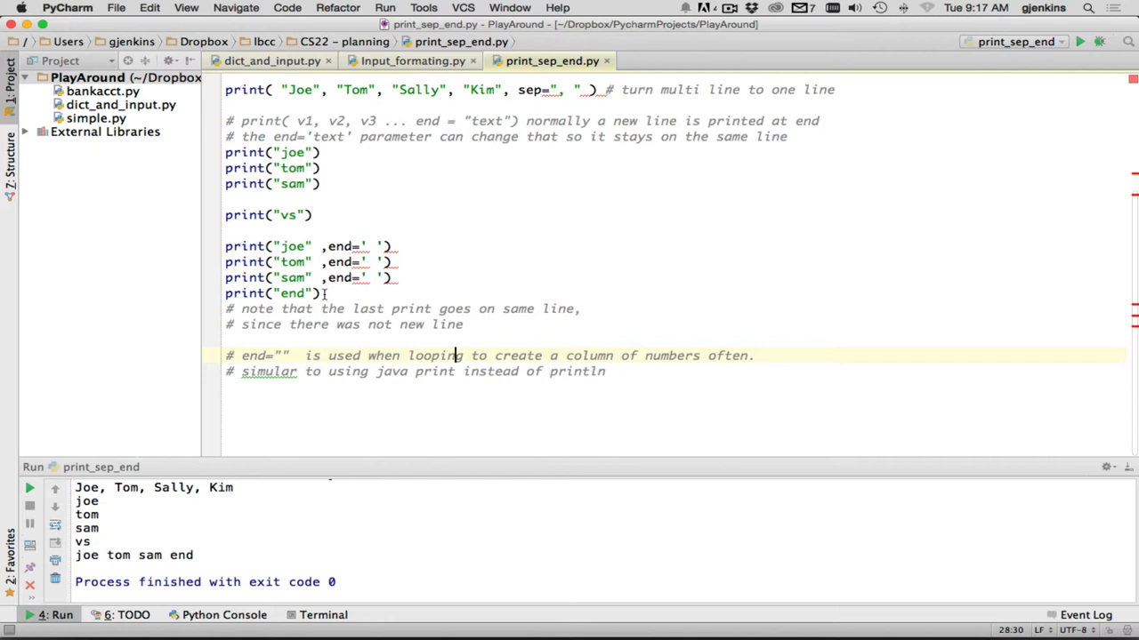
mouse_move(488, 256)
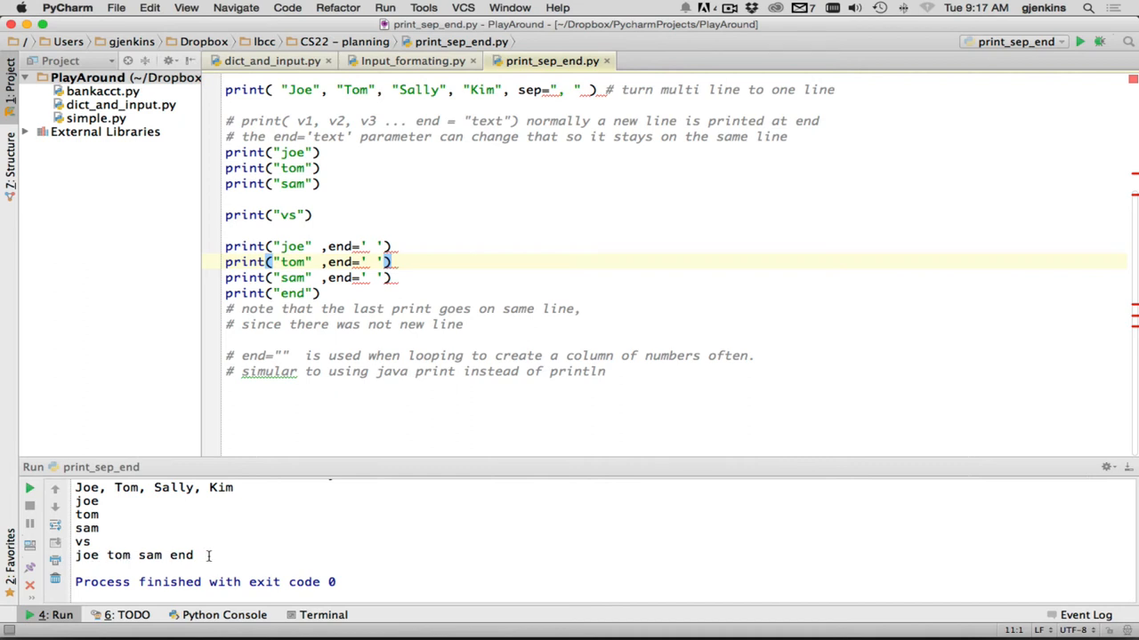
mouse_move(116, 570)
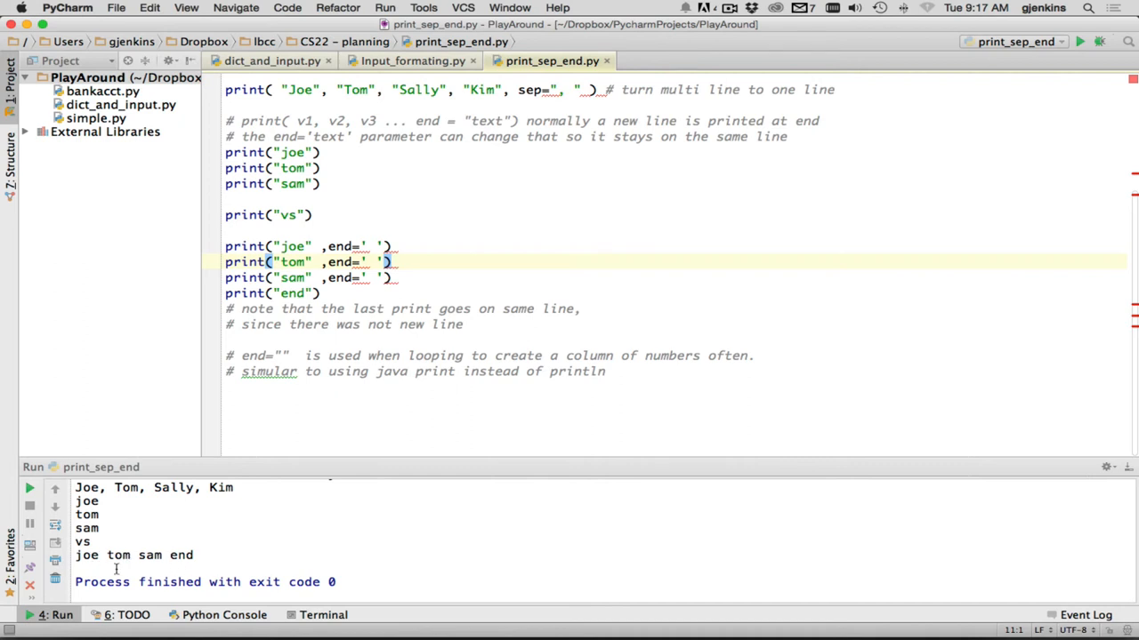